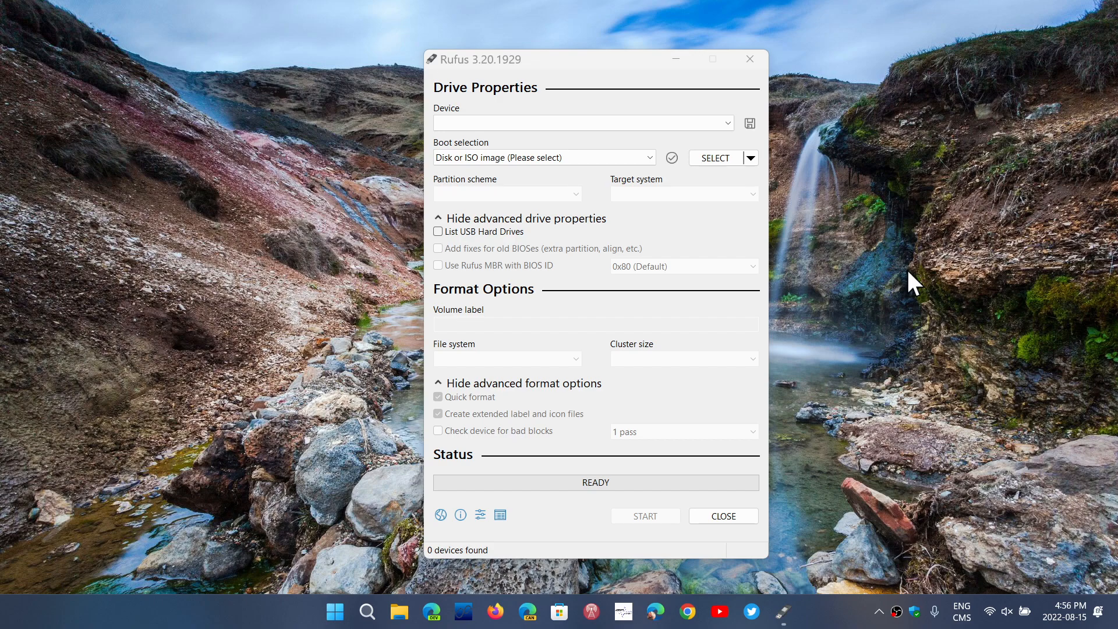
mouse_move(799, 260)
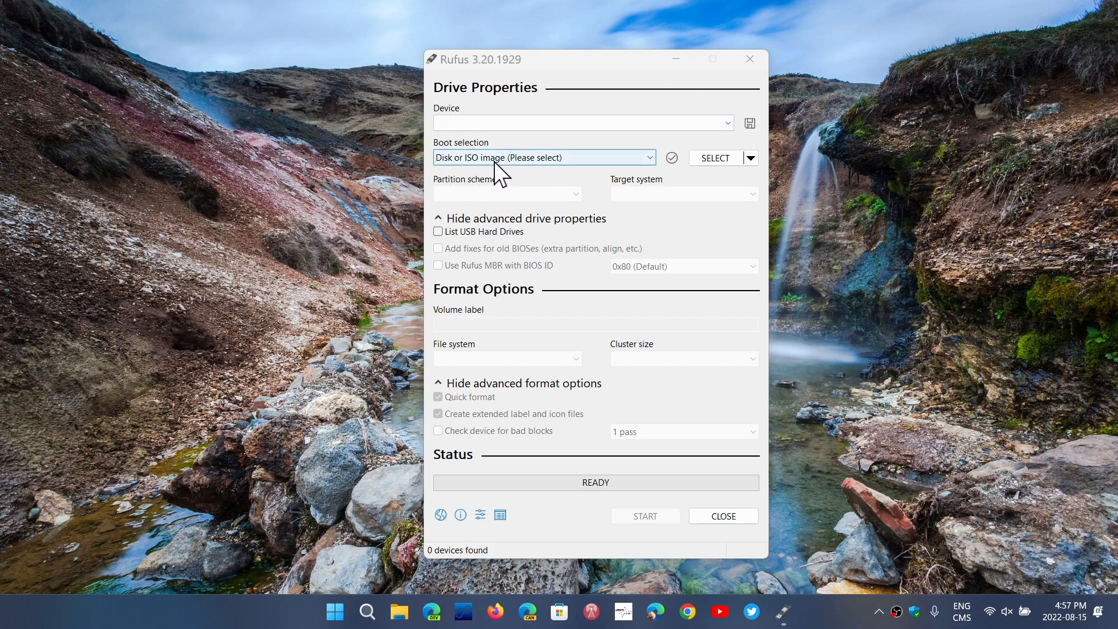
mouse_move(745, 161)
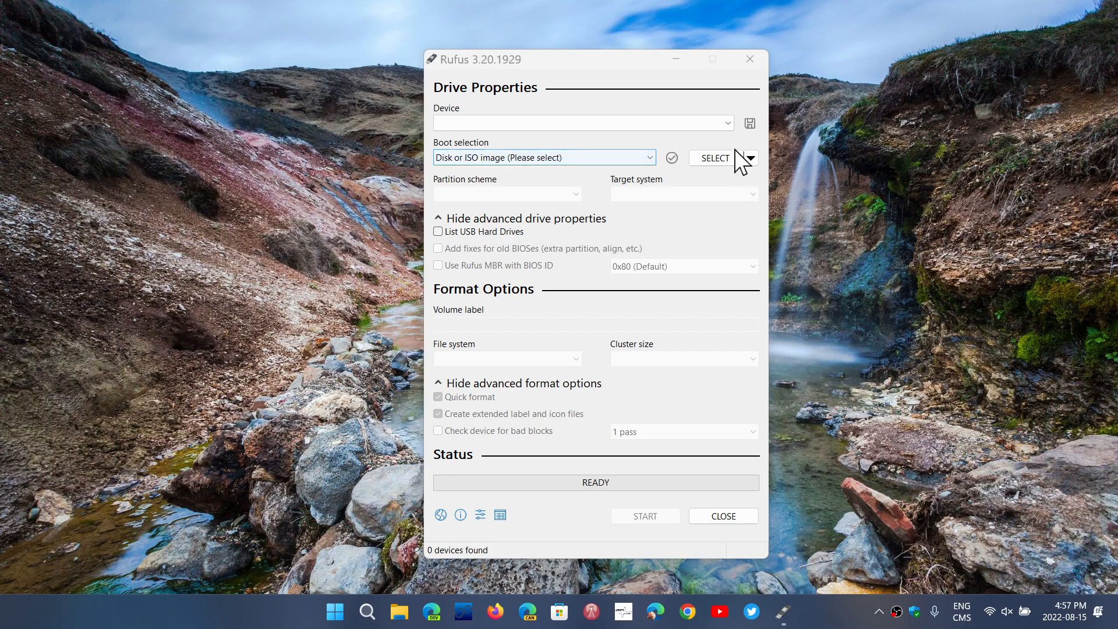
Switch the boot image button from SELECT to DOWNLOAD without starting a download.
click(749, 158)
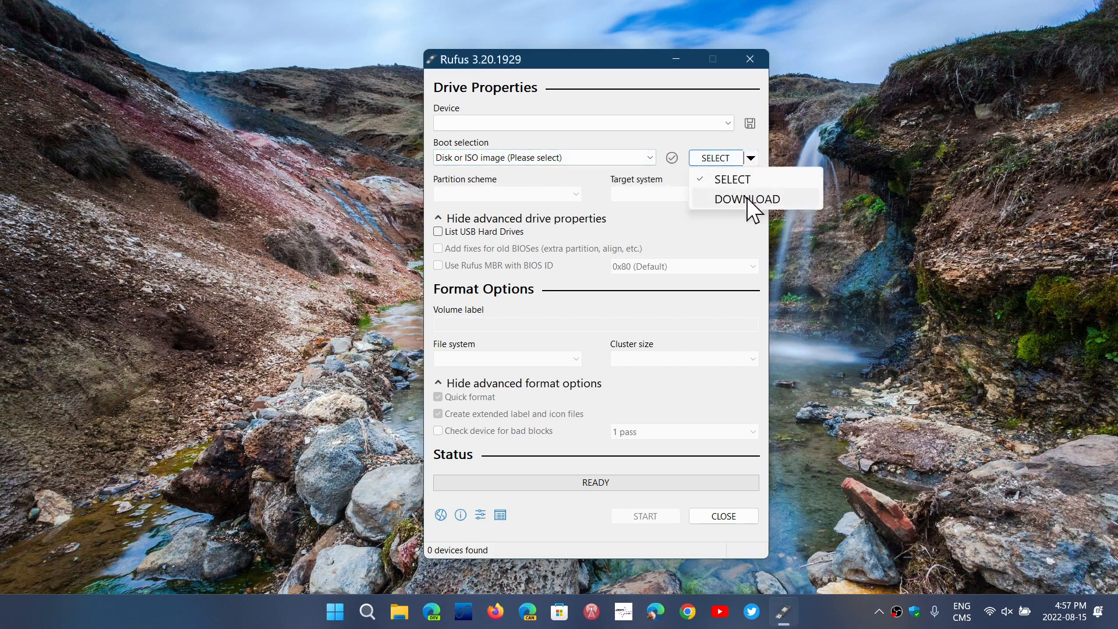
click(745, 200)
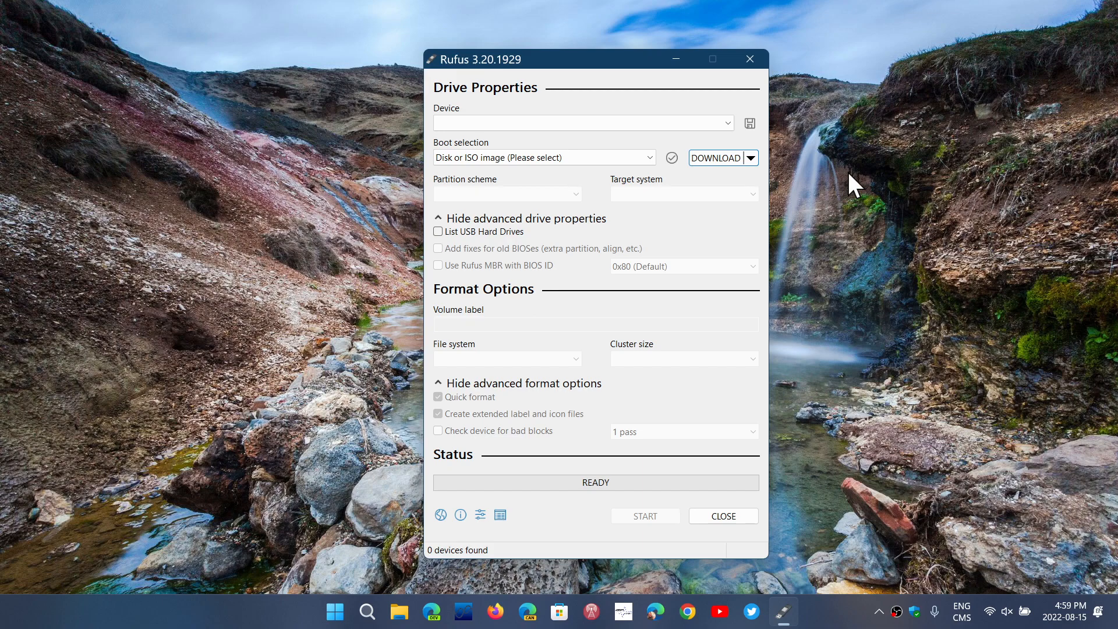
mouse_move(846, 614)
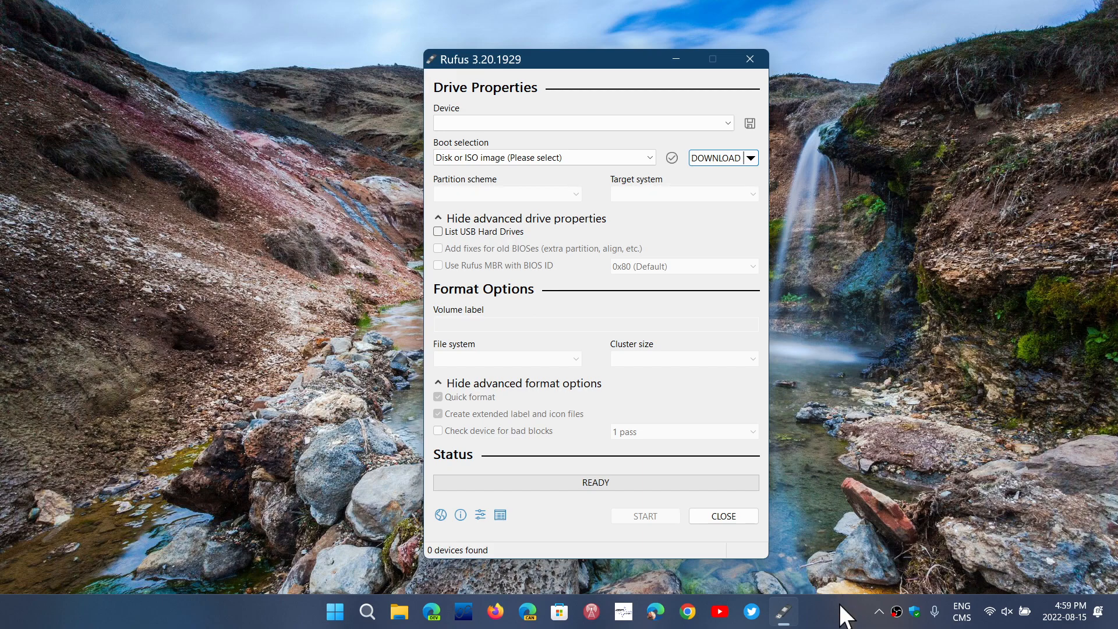